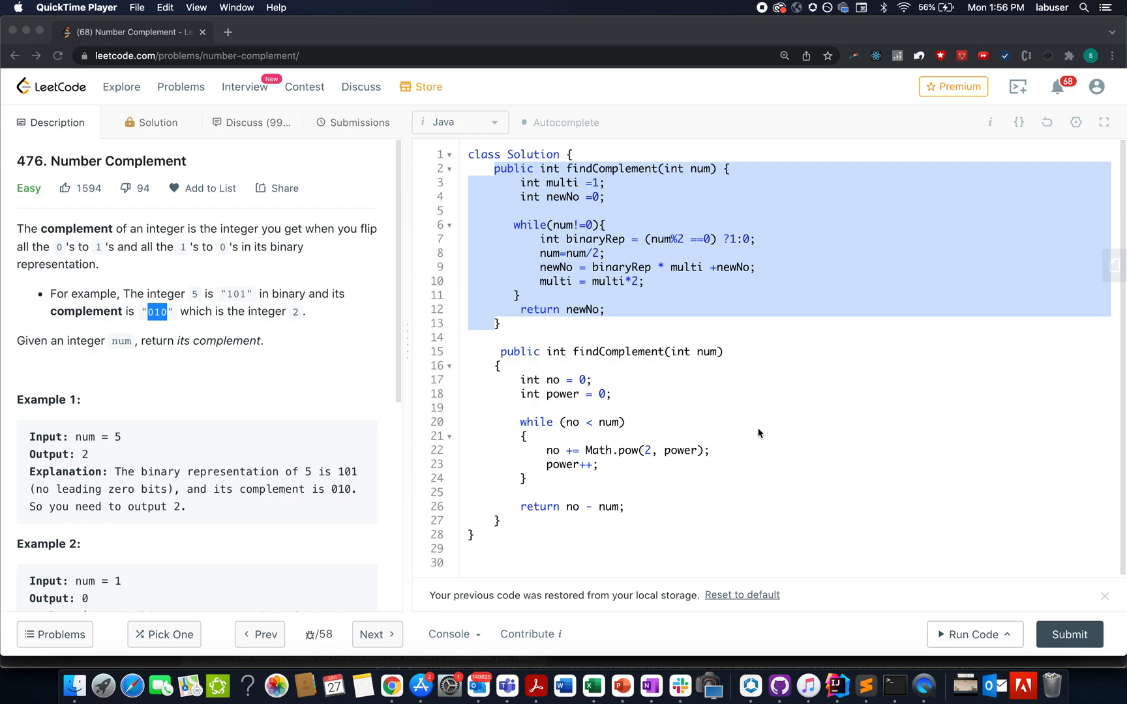
mouse_move(670, 461)
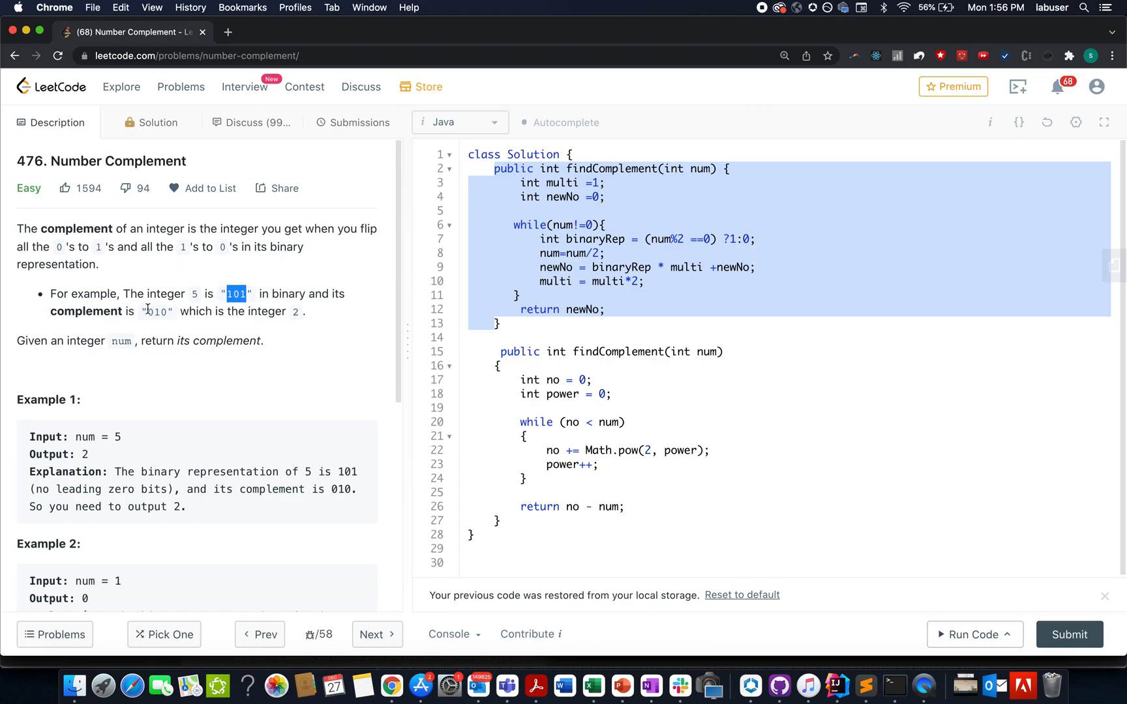
Step: Highlight the complement 010 and the resulting integer 2 in the worked example
double_click(156, 312)
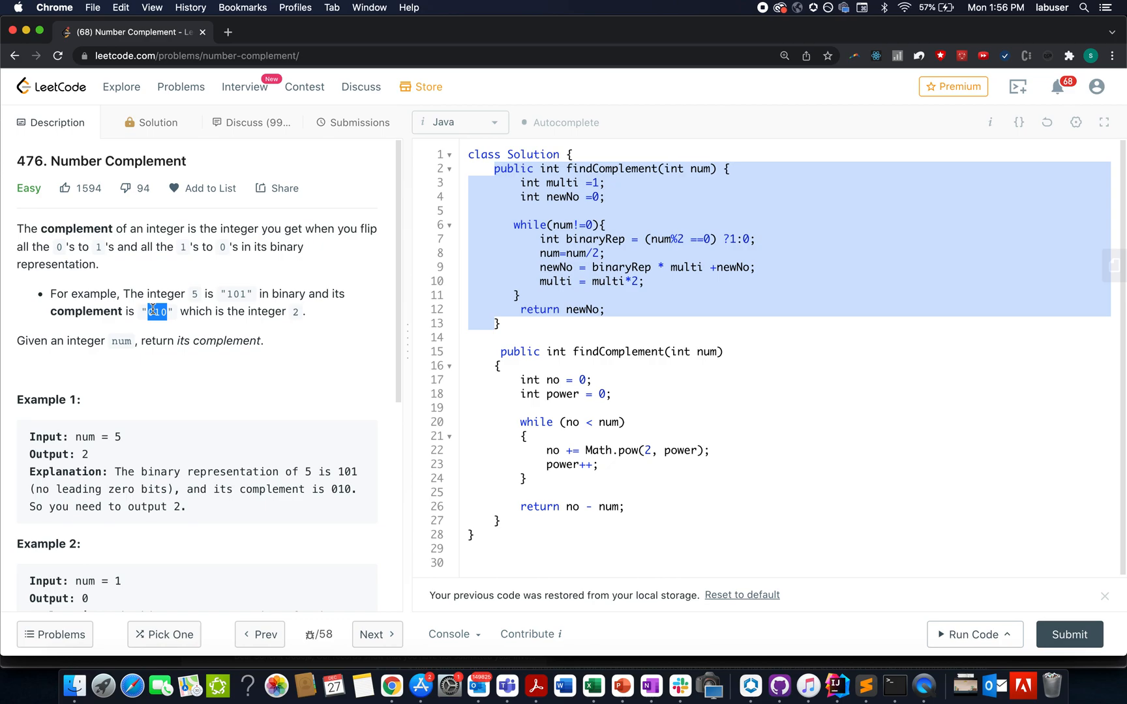
left_click_drag(151, 312, 297, 312)
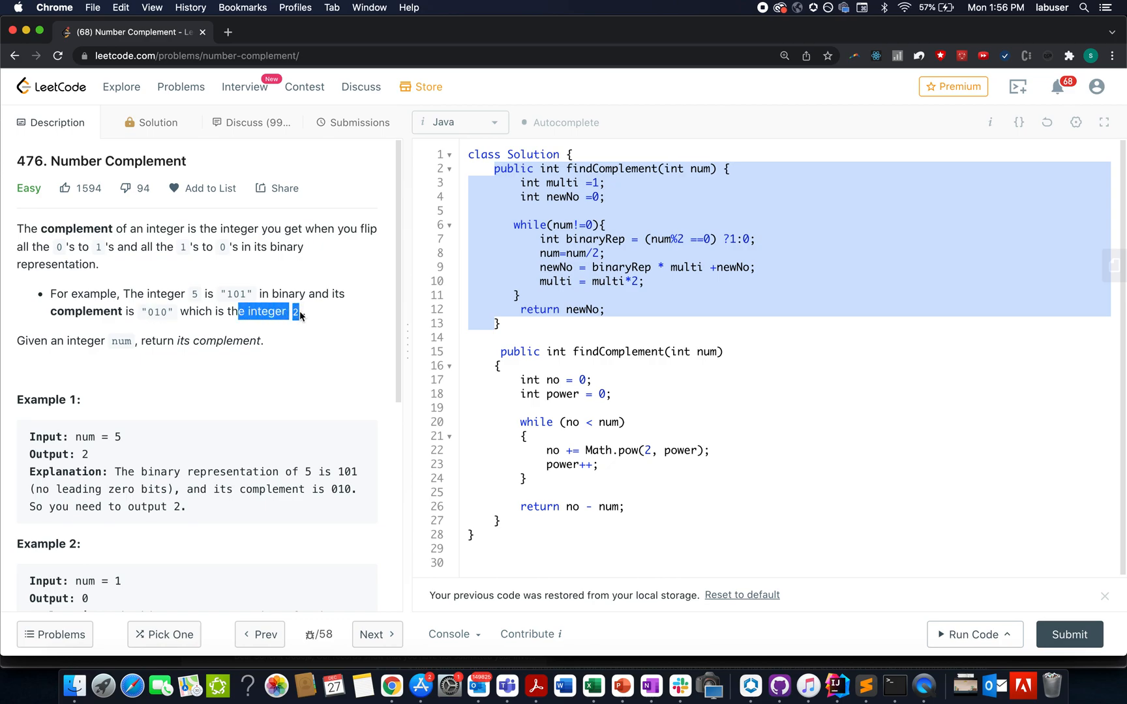
mouse_move(158, 430)
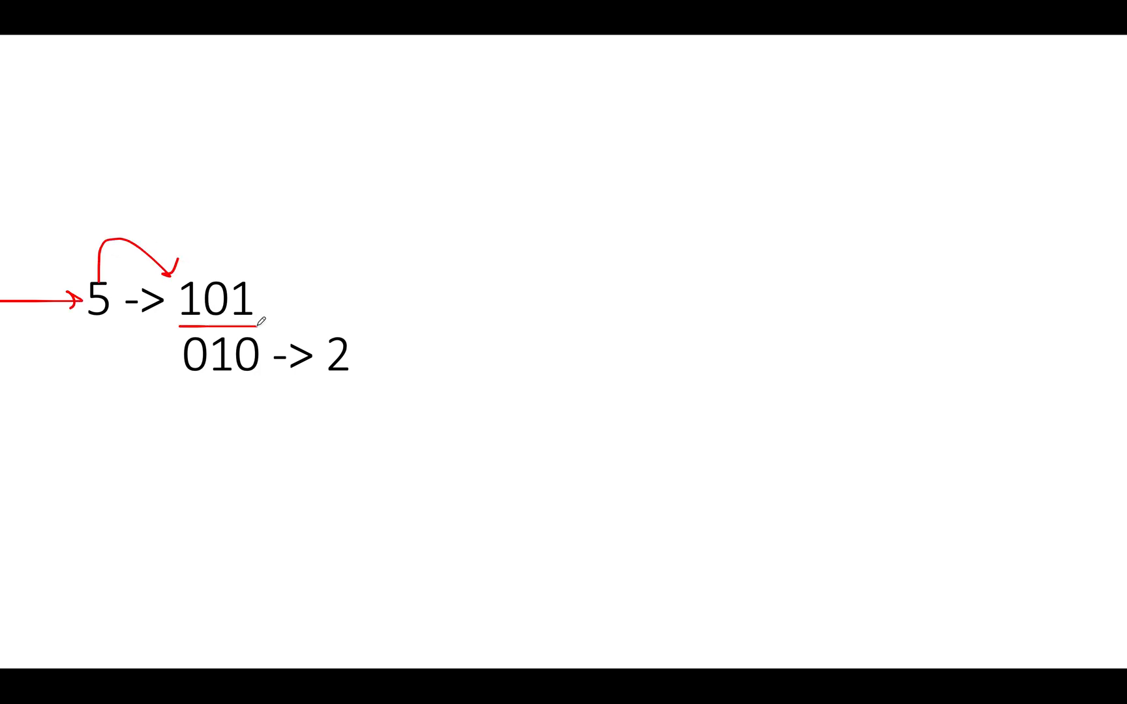
mouse_move(257, 245)
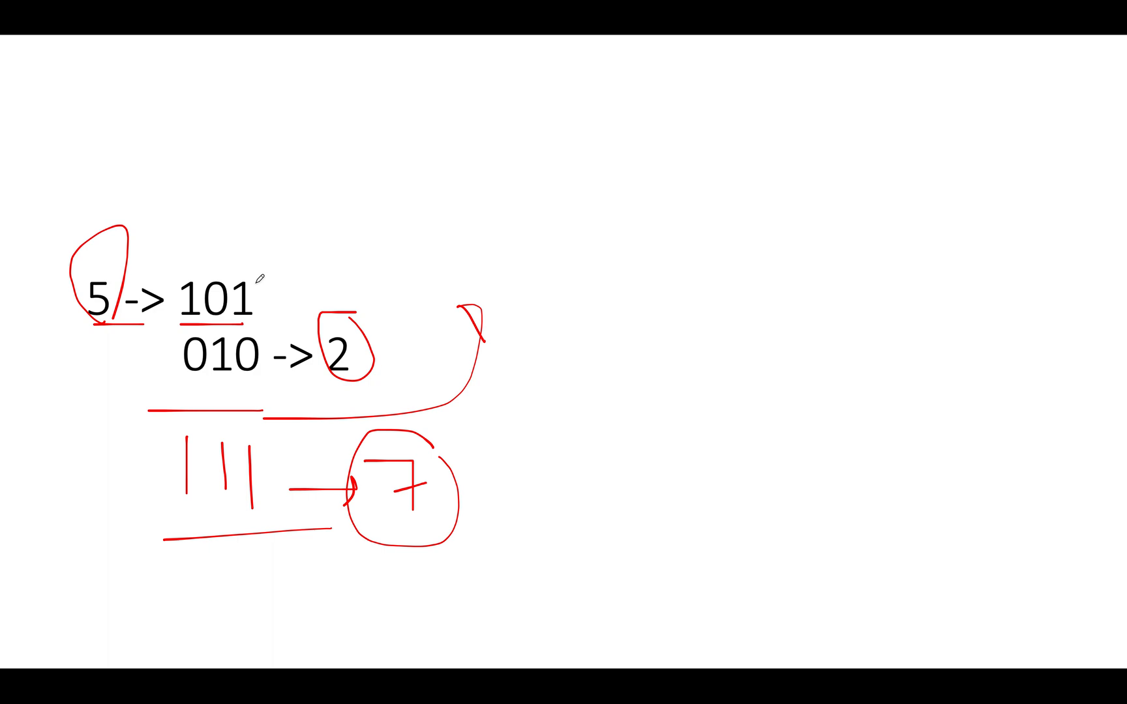
Step: Sketch the 111 minus 101 = 010 subtraction working beside the example
left_click_drag(187, 280, 255, 256)
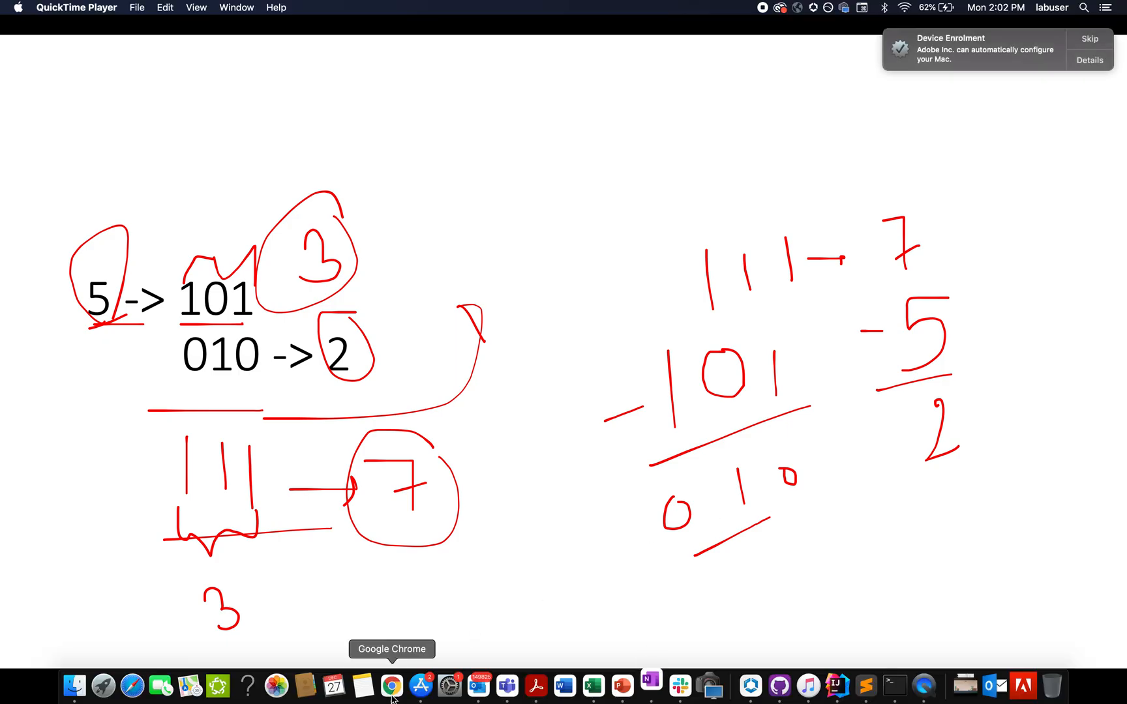
Step: Return to LeetCode and walk through the bit-by-bit loop, highlighting multi and newNo
left_click(391, 686)
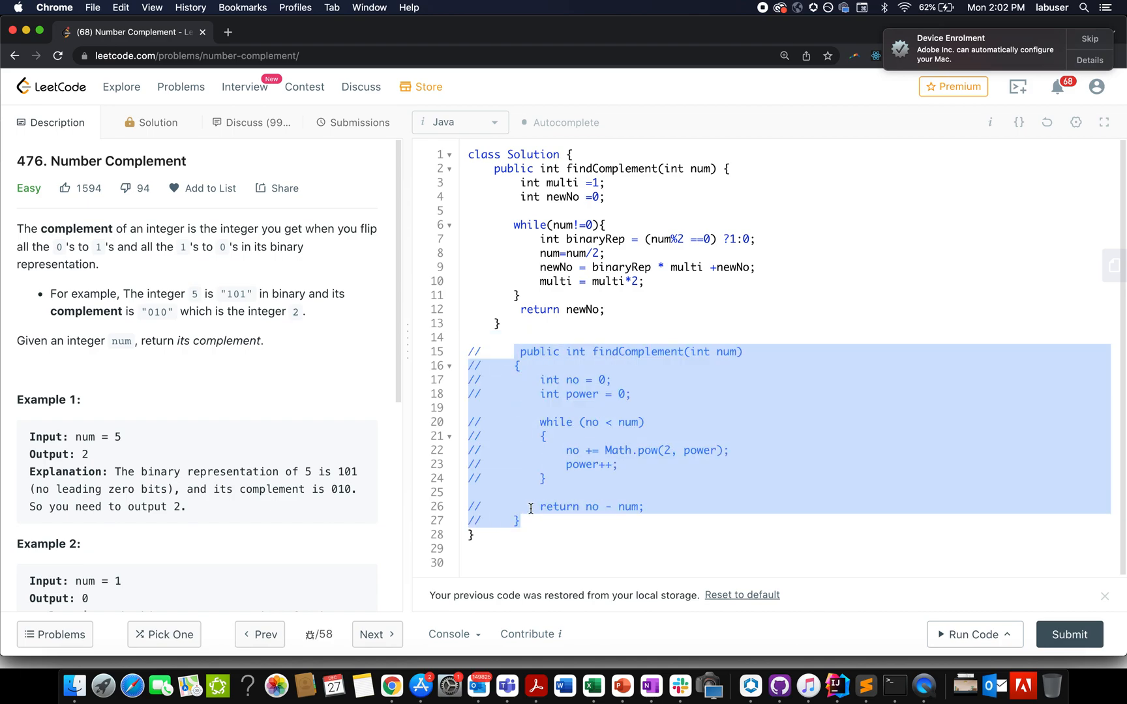
double_click(560, 183)
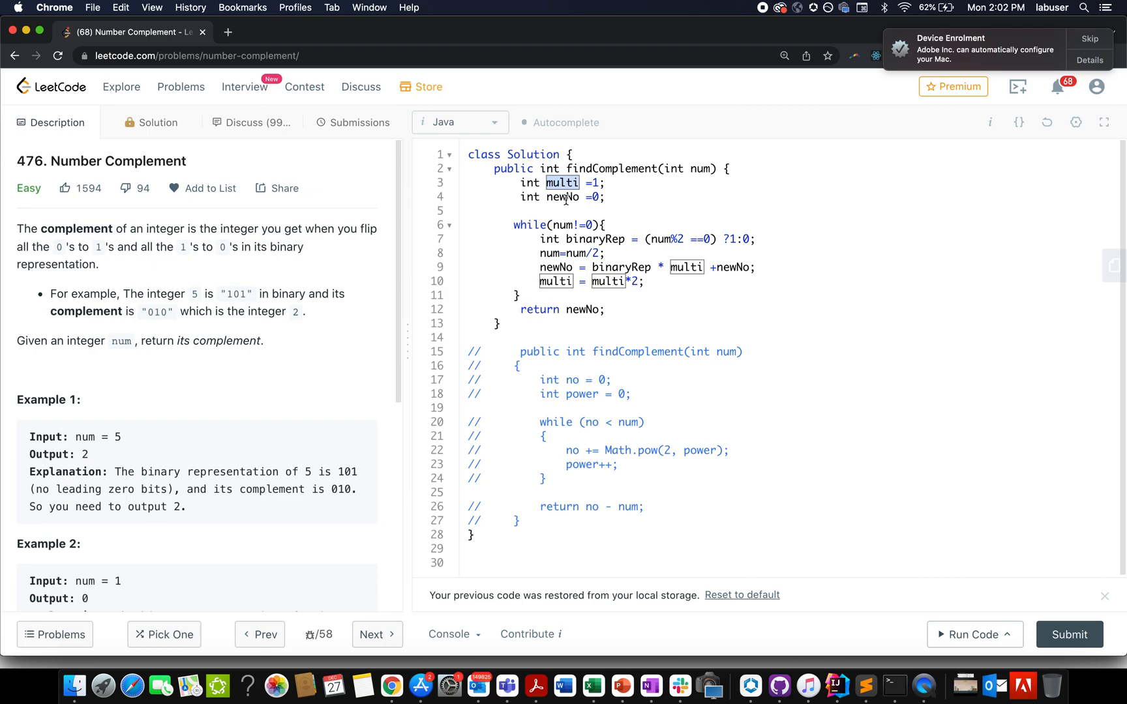
double_click(562, 198)
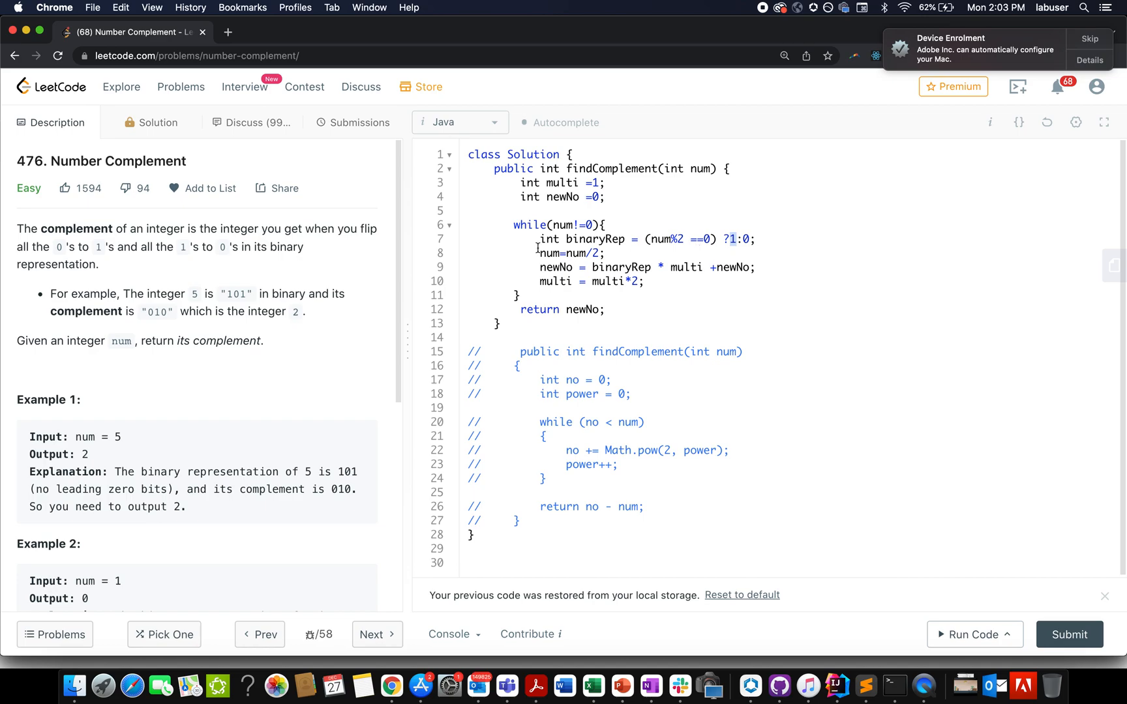
double_click(595, 239)
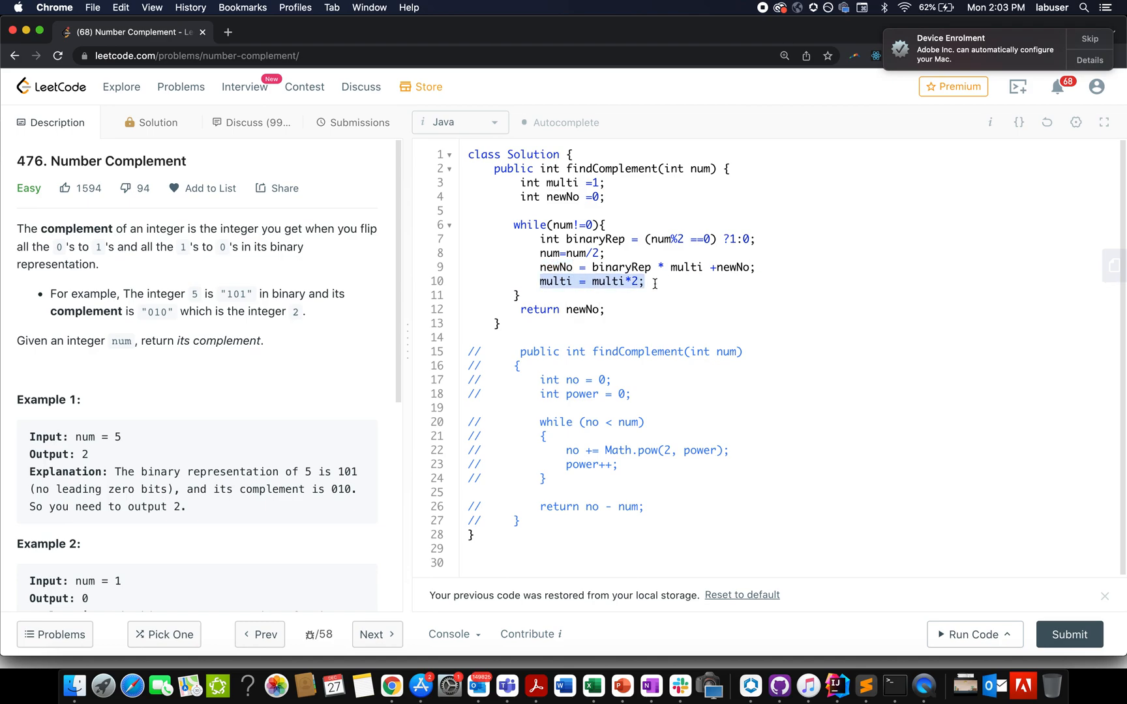
double_click(554, 280)
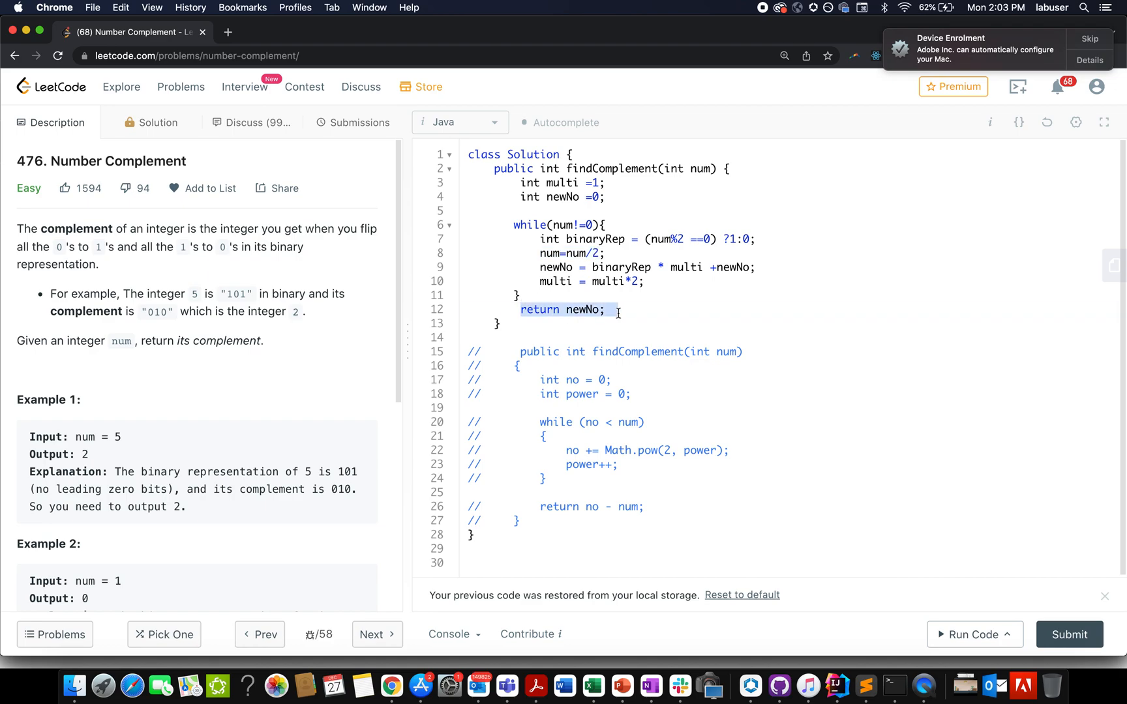
double_click(582, 309)
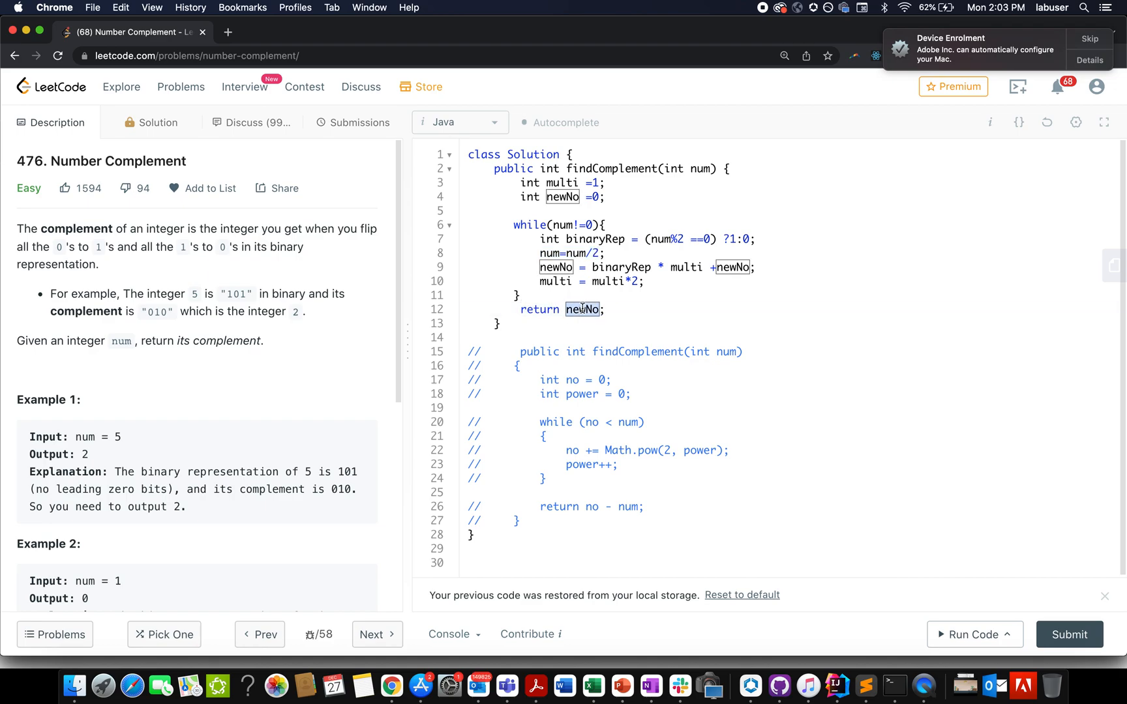
Step: Submit the first, bit-by-bit findComplement solution
left_click(1068, 634)
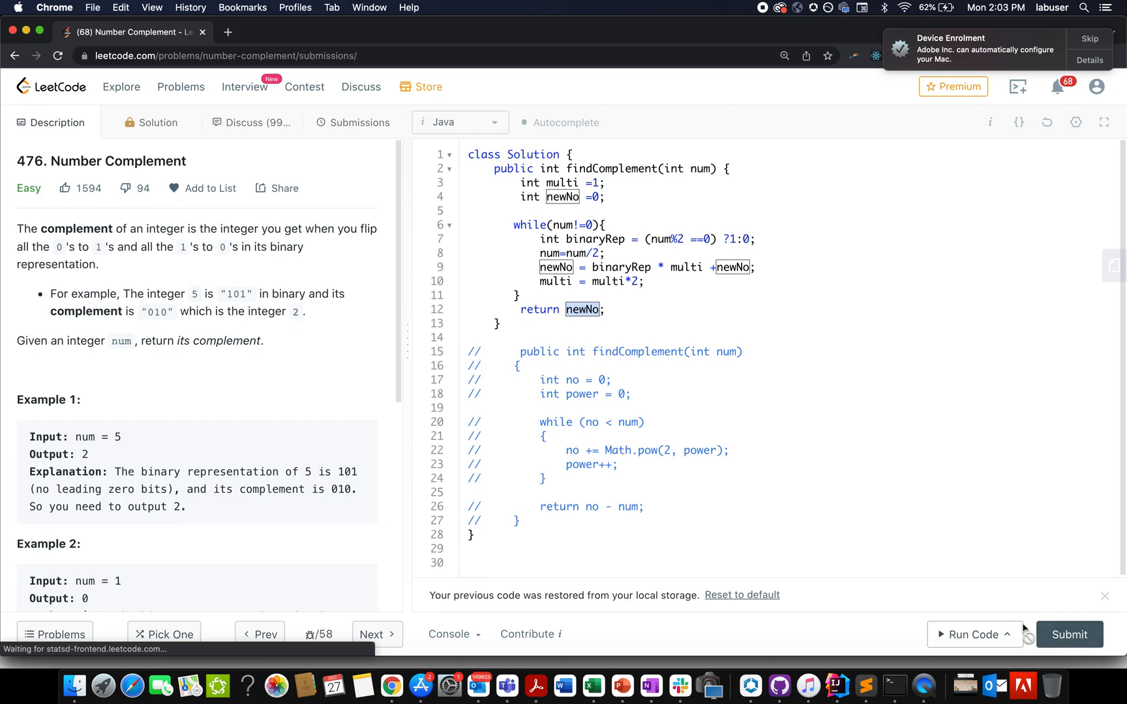
Step: Check the accepted 0 ms result and switch the active code to the power-sum solution
left_click(353, 122)
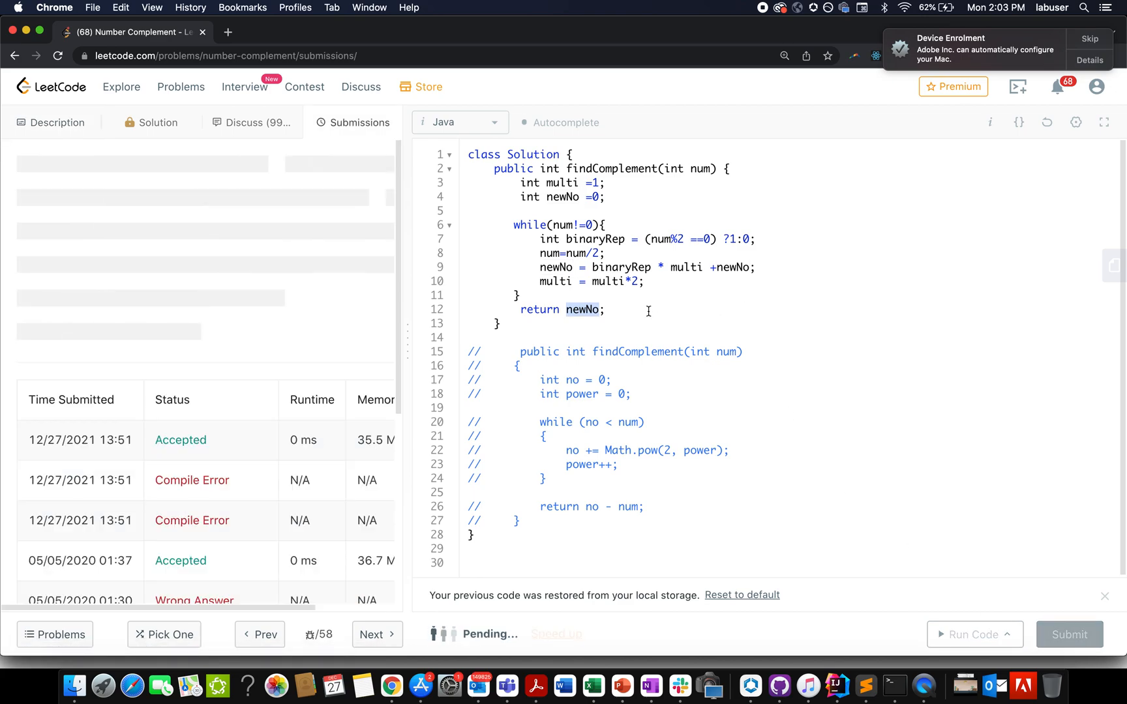
left_click(1068, 635)
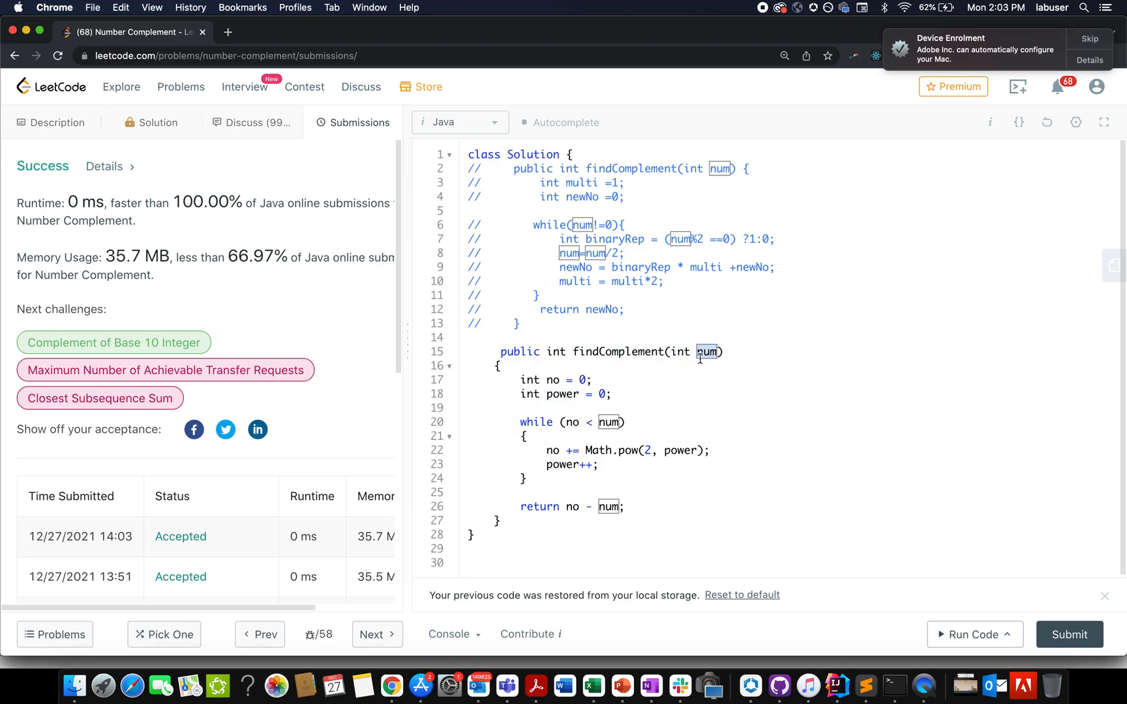
Step: Highlight num in the power-sum solution, submit it, and check the 0 ms accepted runtime
double_click(624, 450)
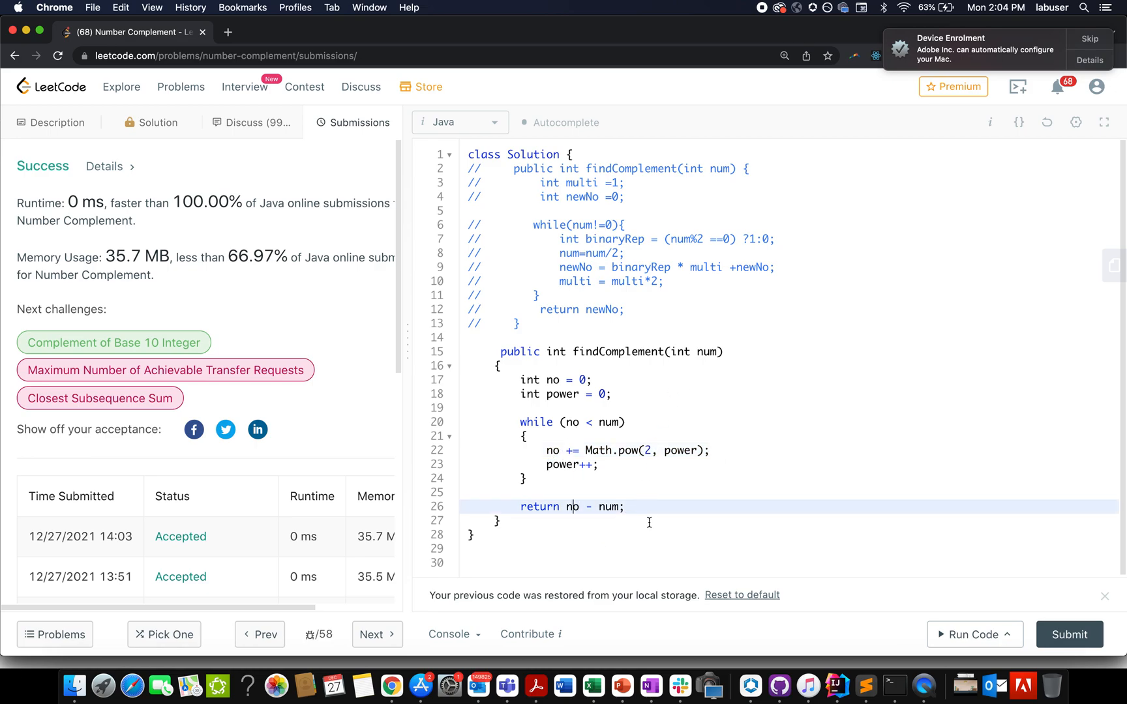
left_click(1068, 635)
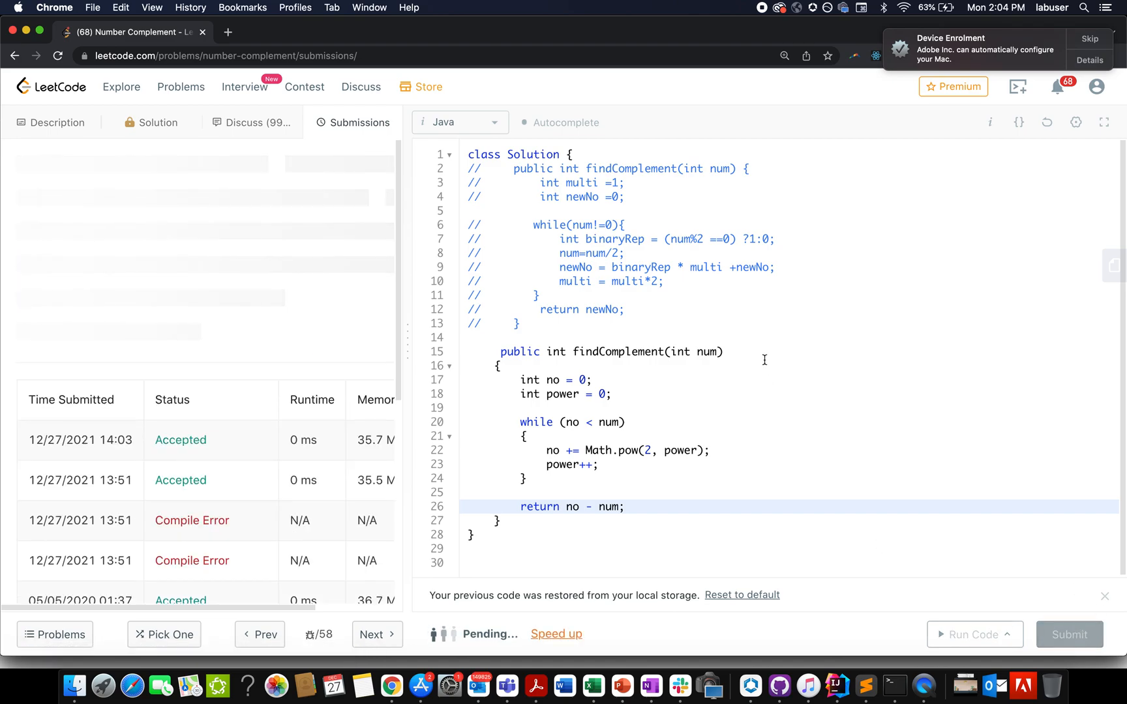
left_click(1068, 635)
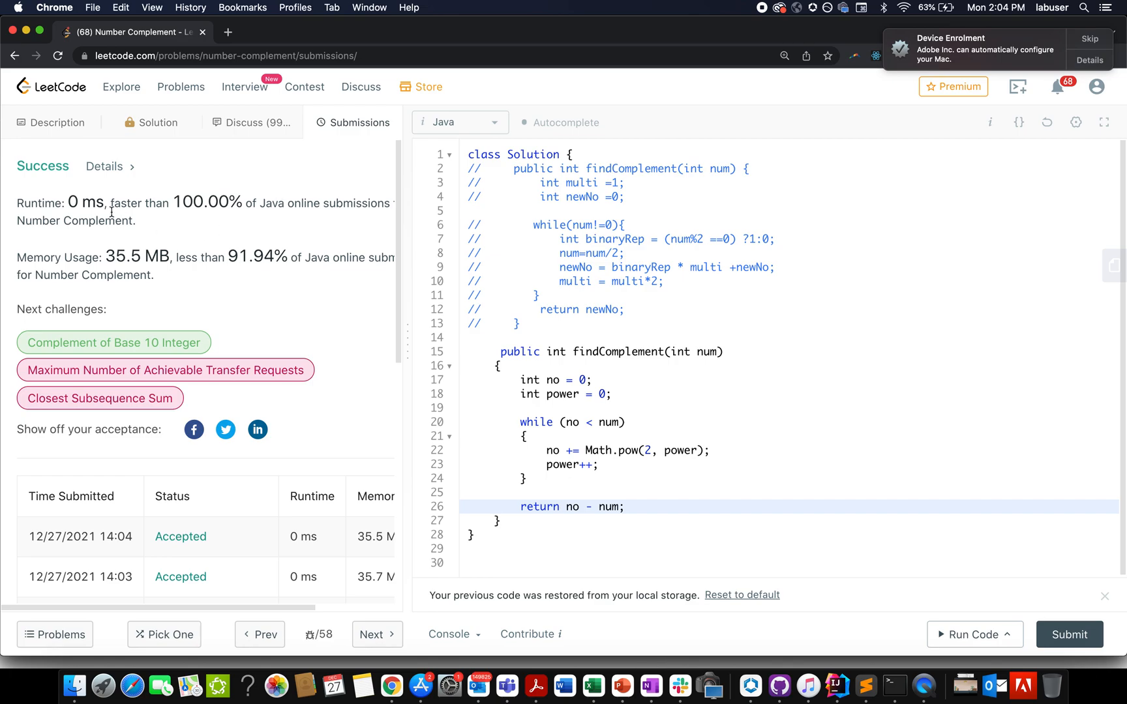
double_click(203, 202)
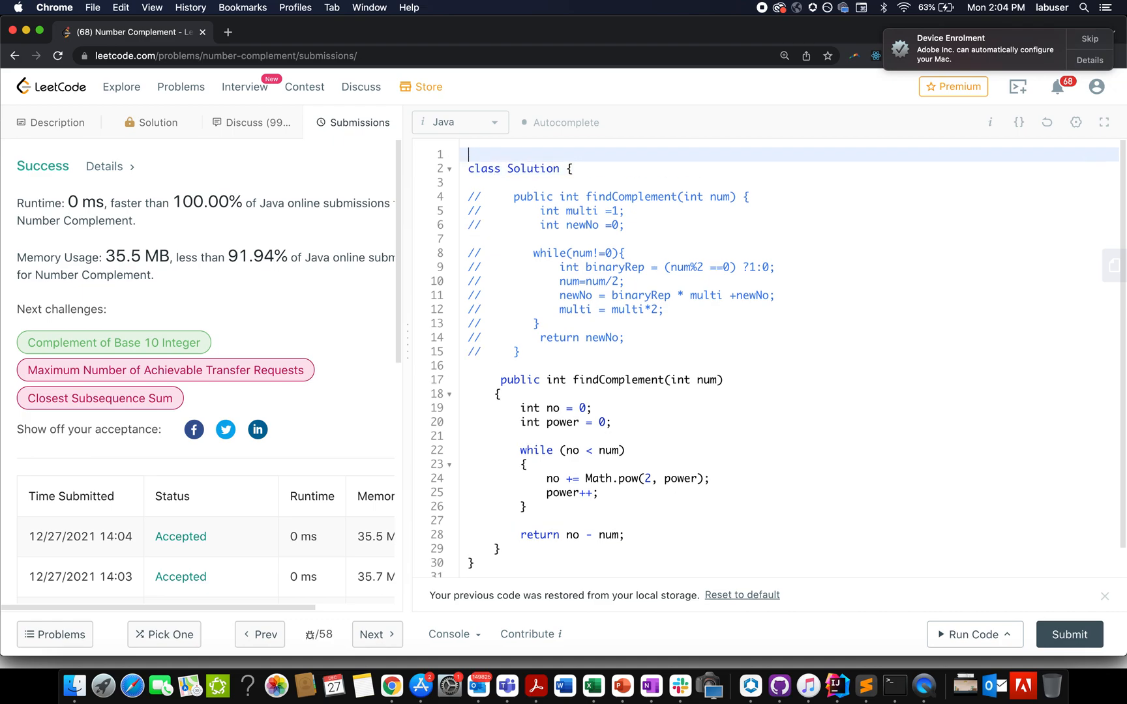
Step: Add the comment // TC : O(32) above the Solution class
type("// TC : 0")
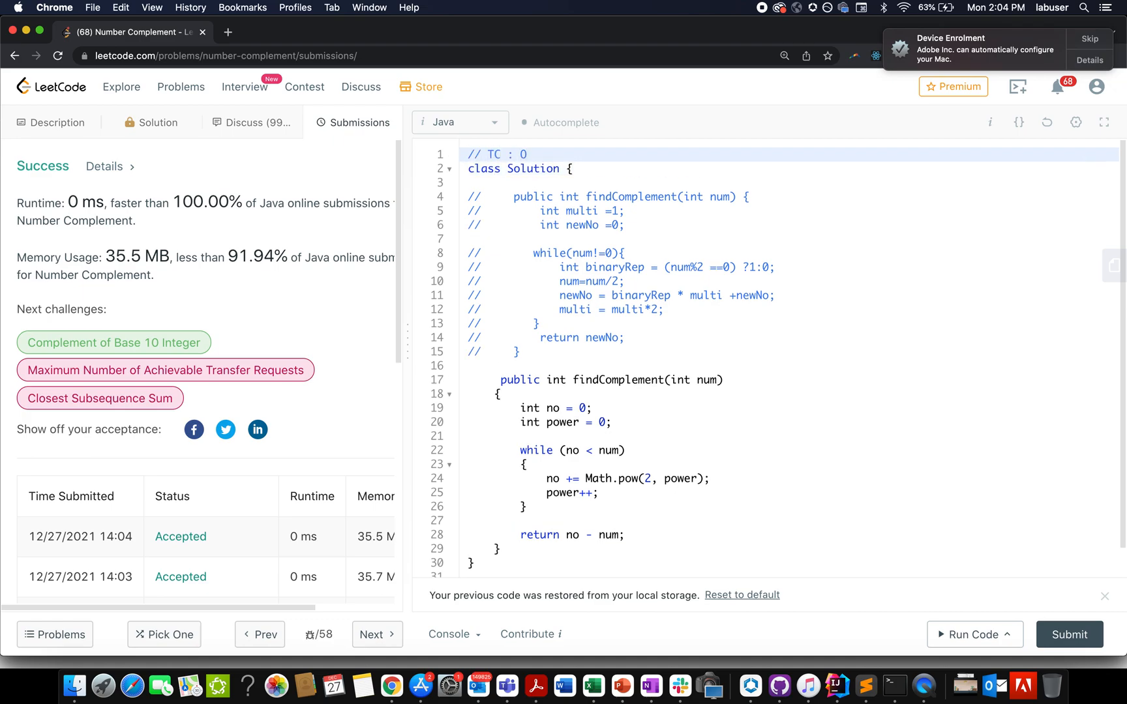
type("(32)")
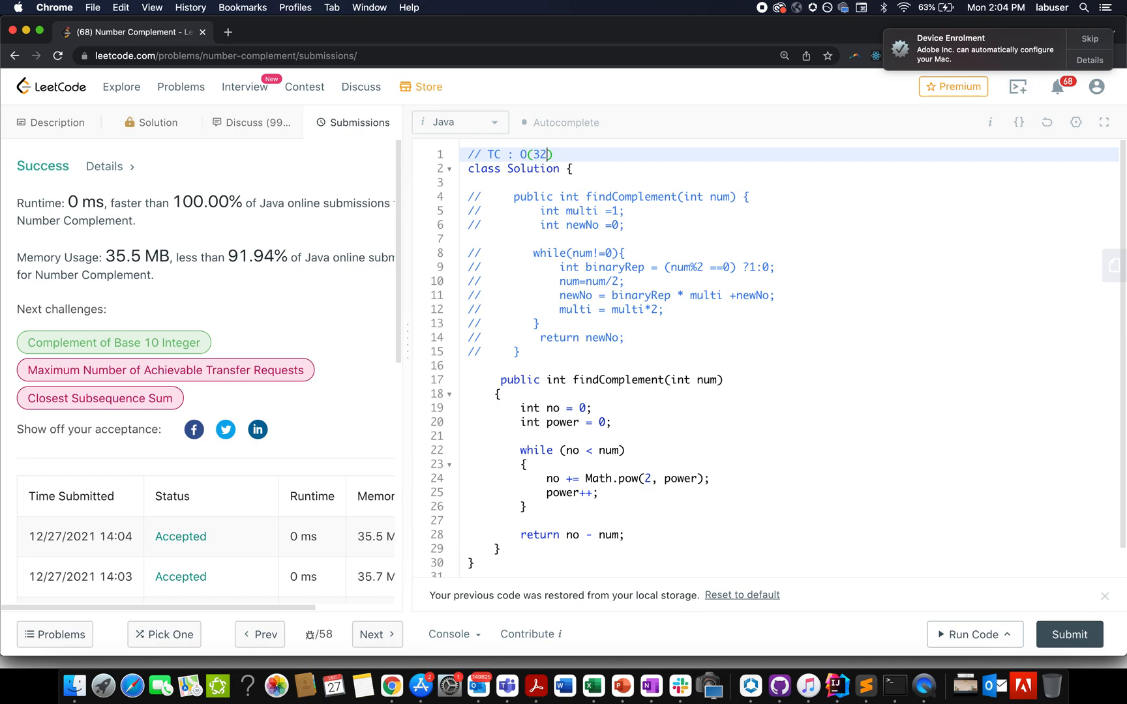